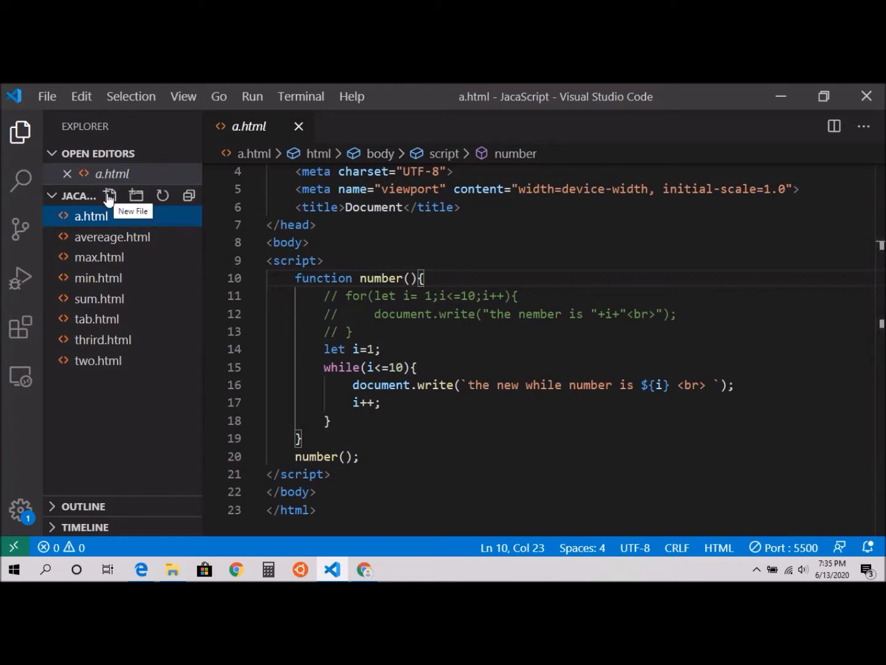
# Create a new file named b.html in the project folder alongside a.html.
pyautogui.click(111, 195)
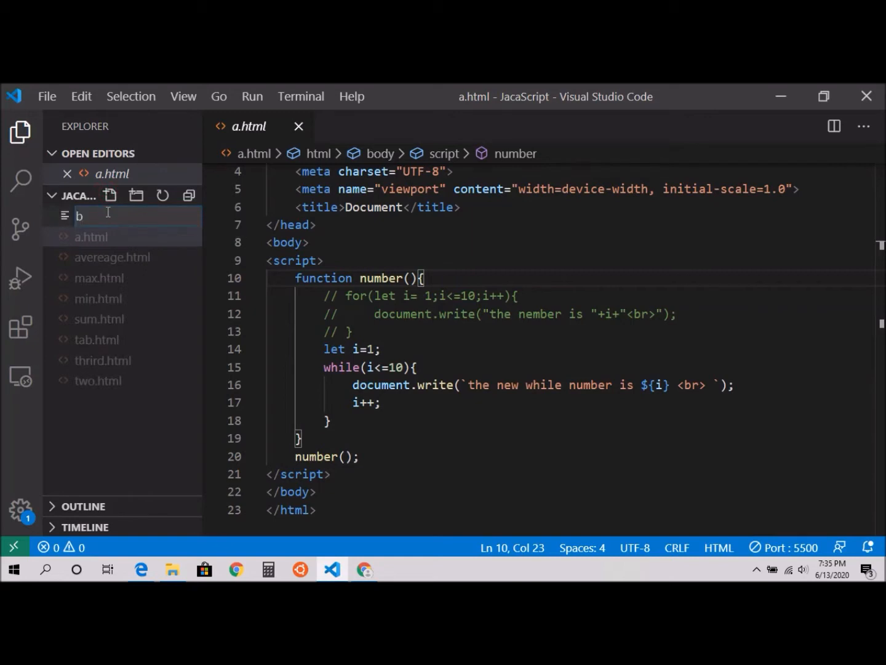
pyautogui.write('.html')
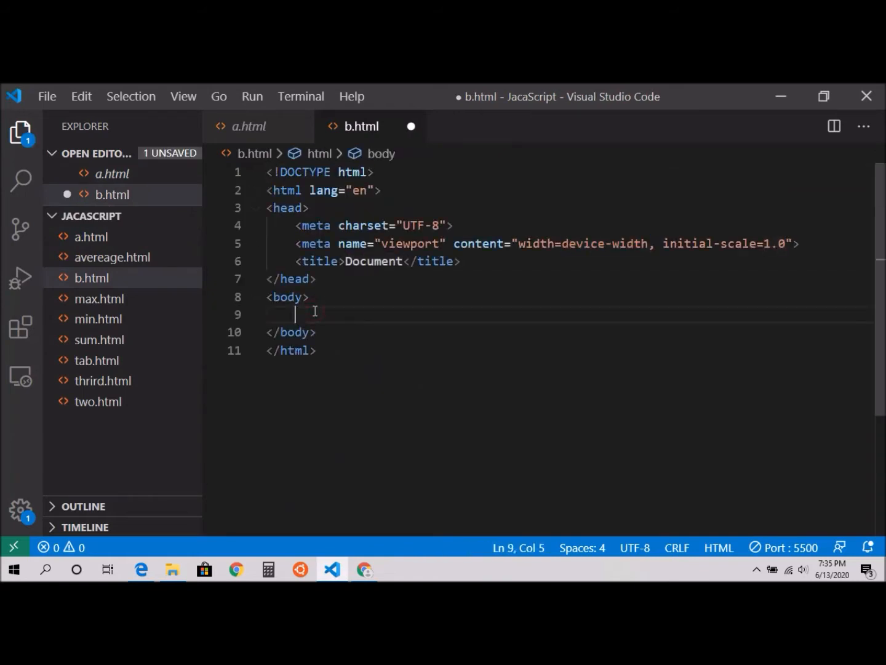
# Write a script with function dec() containing a for loop from i = 10 down while i >= 1, decrementing i.
pyautogui.write('<scr')
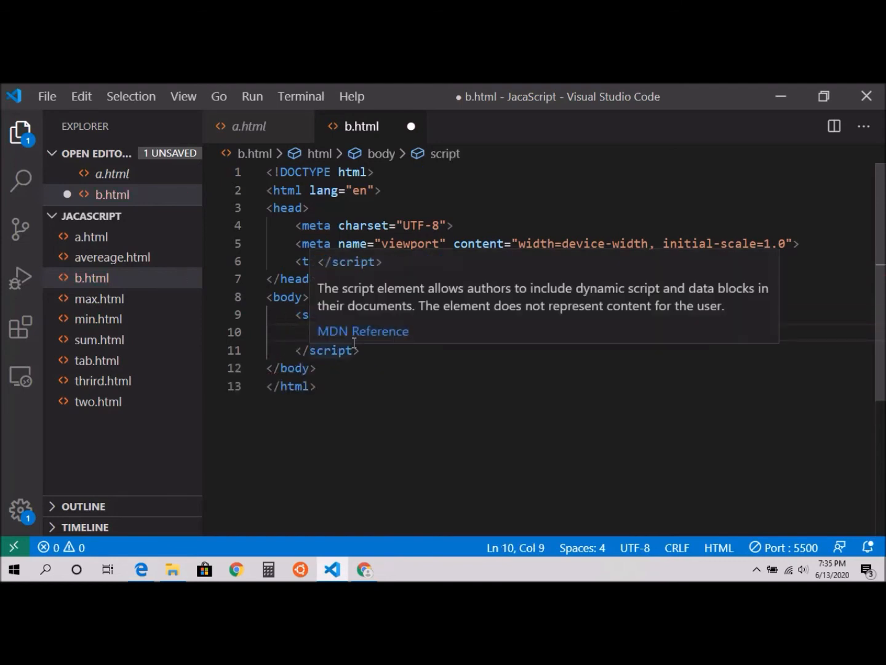
pyautogui.write('f')
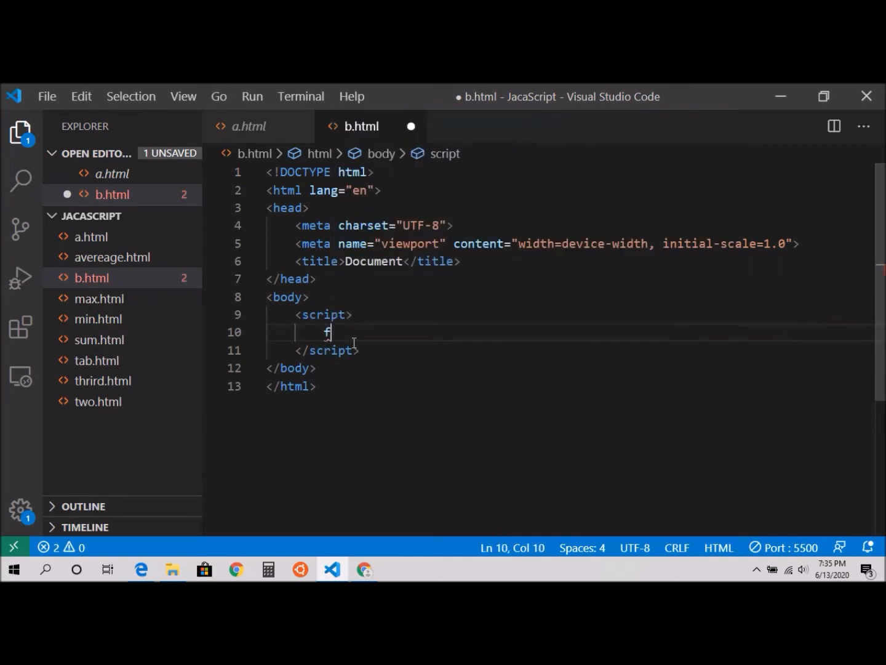
pyautogui.write('unction dec')
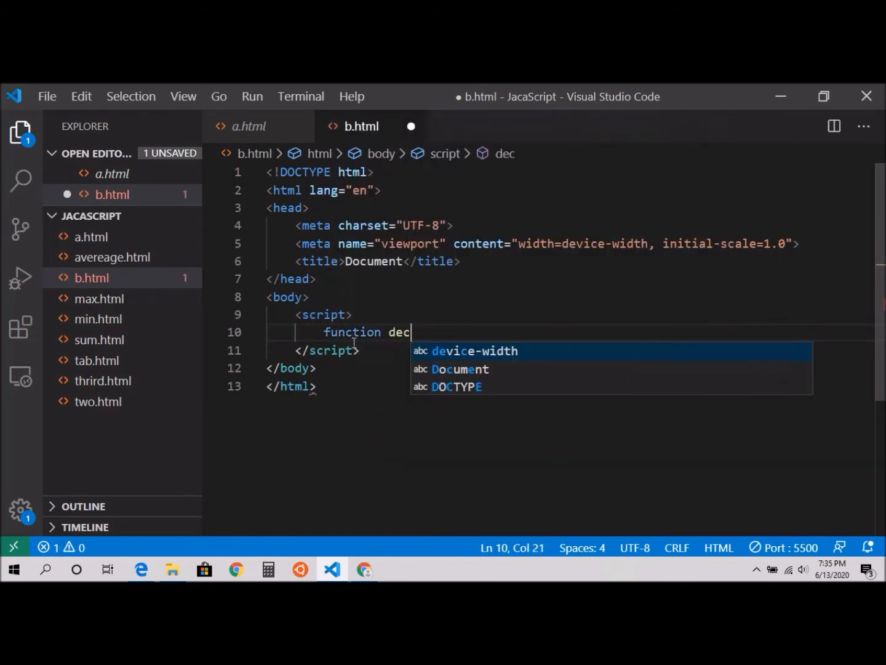
pyautogui.write('(){')
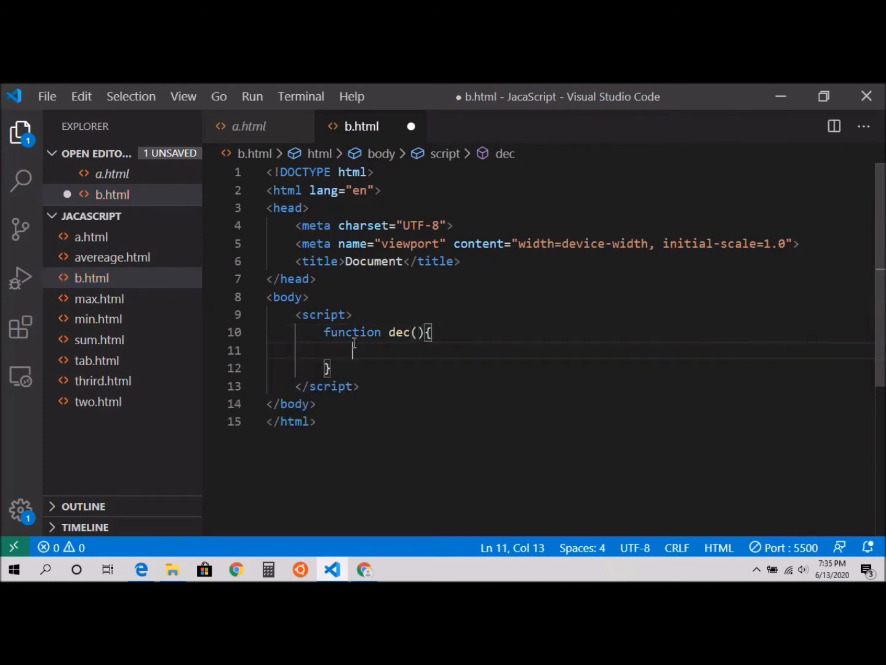
pyautogui.write('for(')
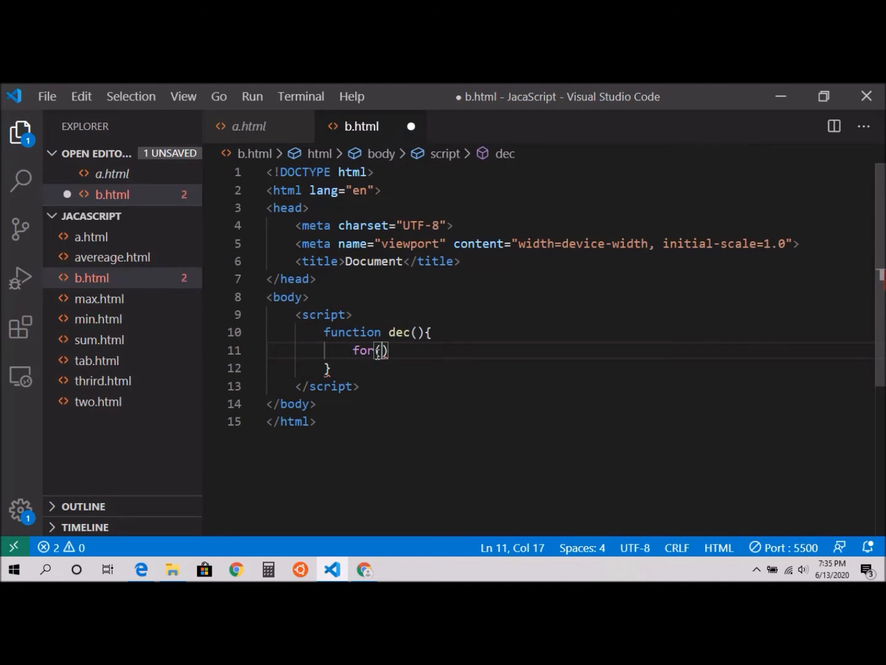
pyautogui.write('let i =')
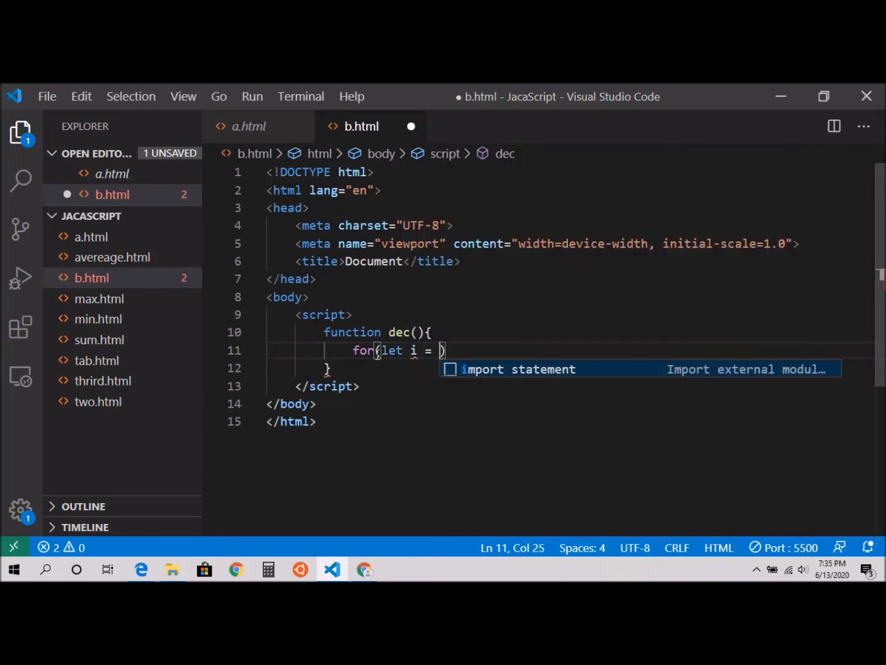
pyautogui.write('10;')
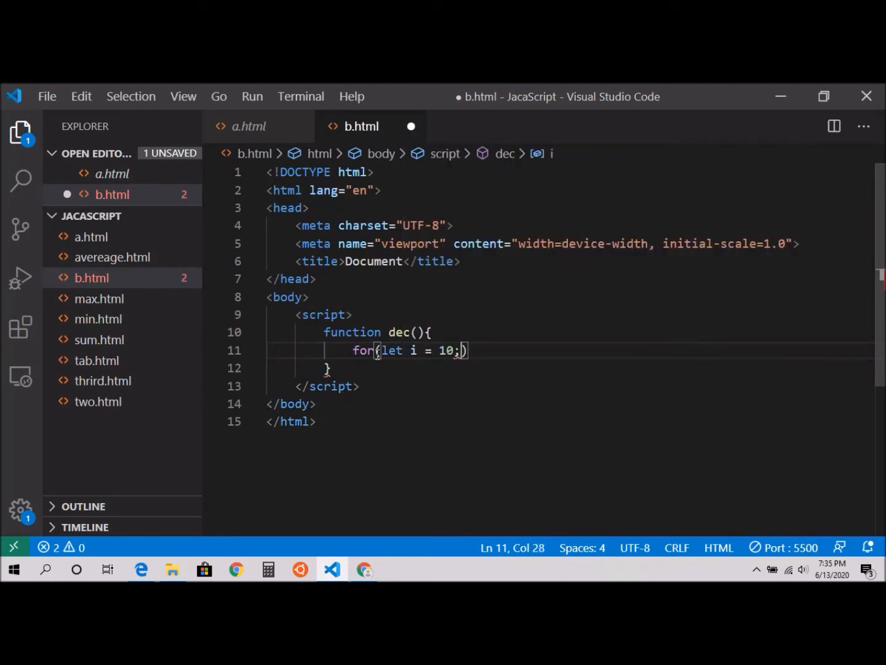
pyautogui.write('i')
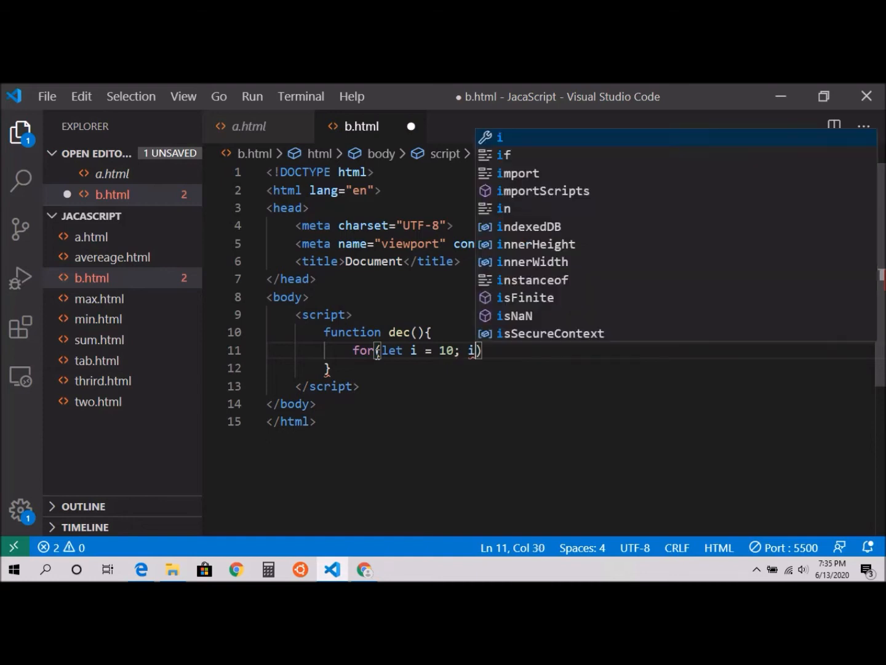
pyautogui.write('>=1;')
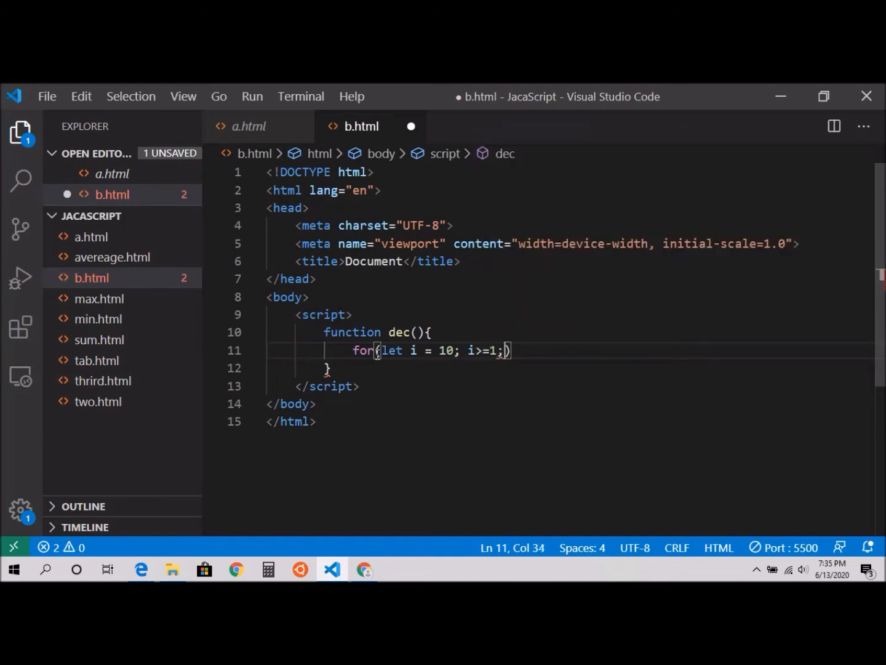
pyautogui.write('i')
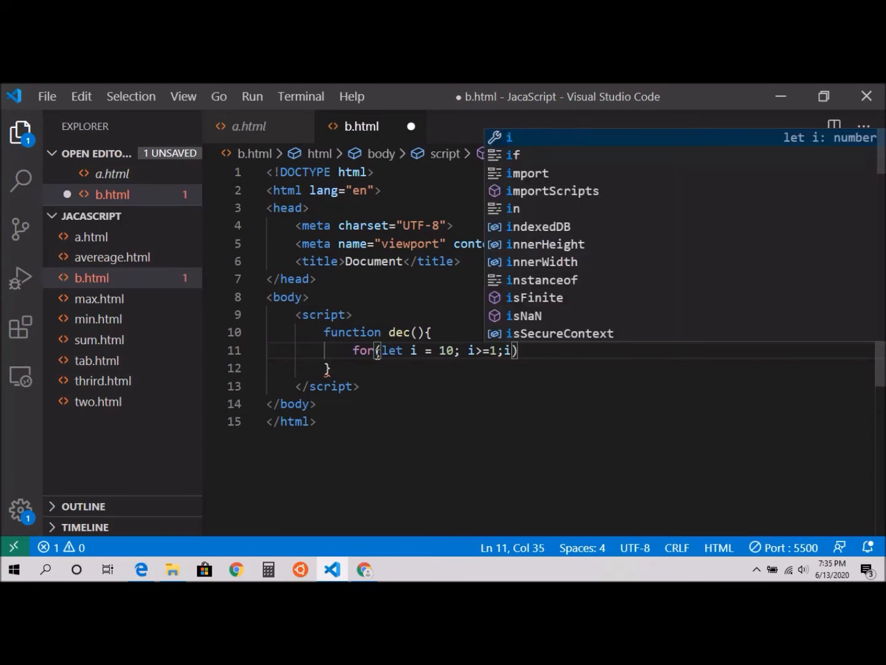
pyautogui.write('--')
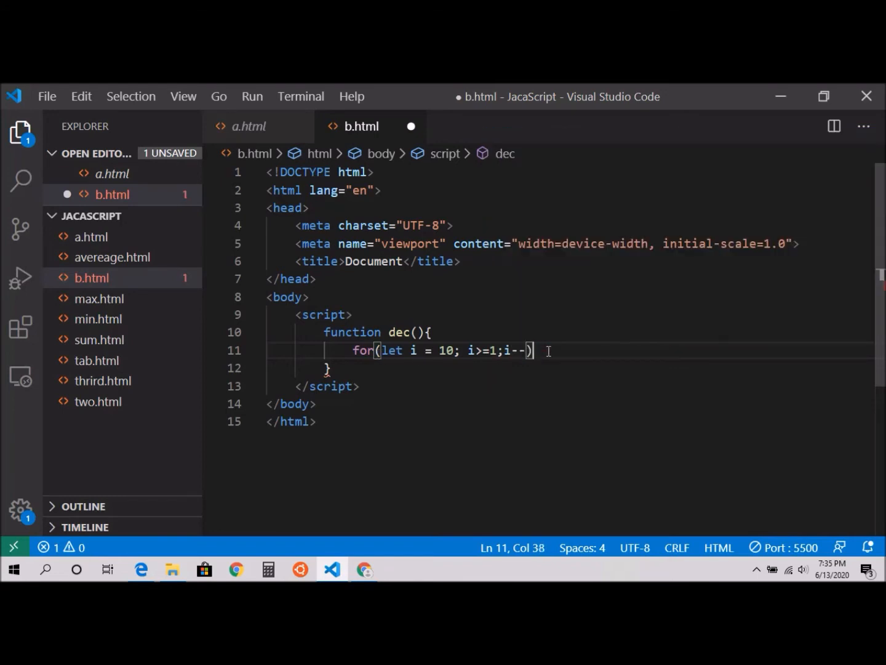
pyautogui.write('{')
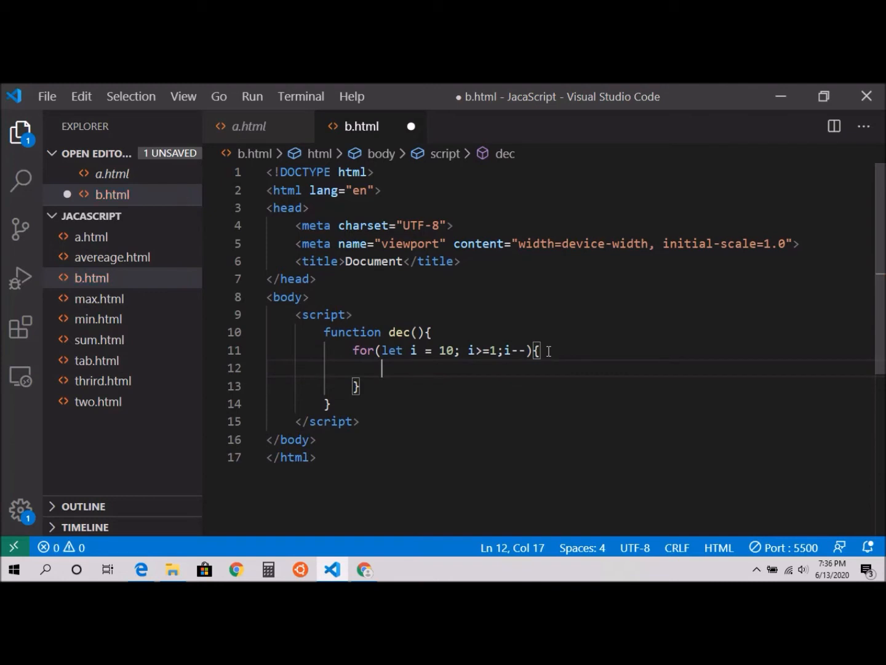
# Inside the loop write document.write with template literal 'The number is ${i}', then call dec(); after the function.
pyautogui.write('document.write(`')
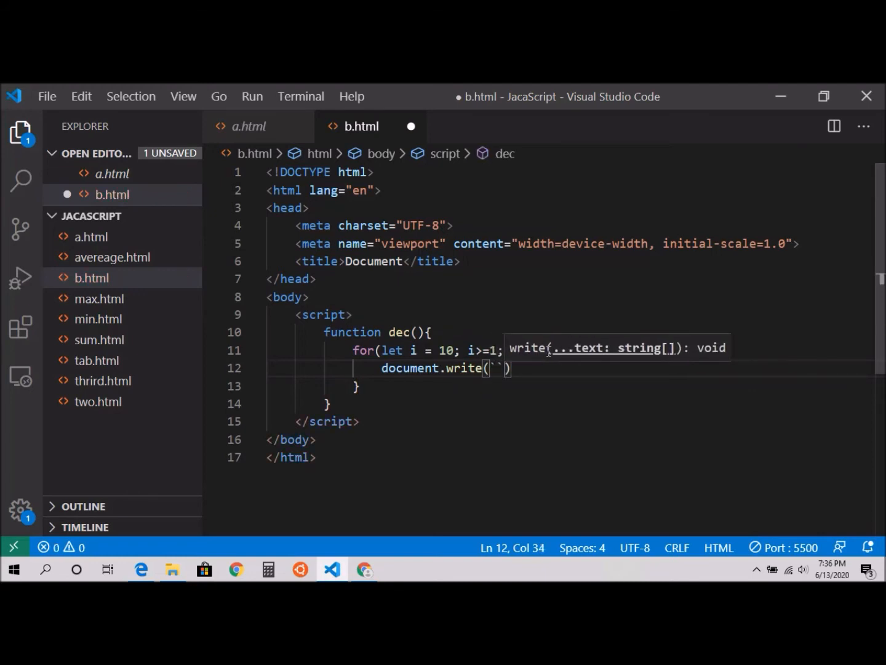
pyautogui.write('T')
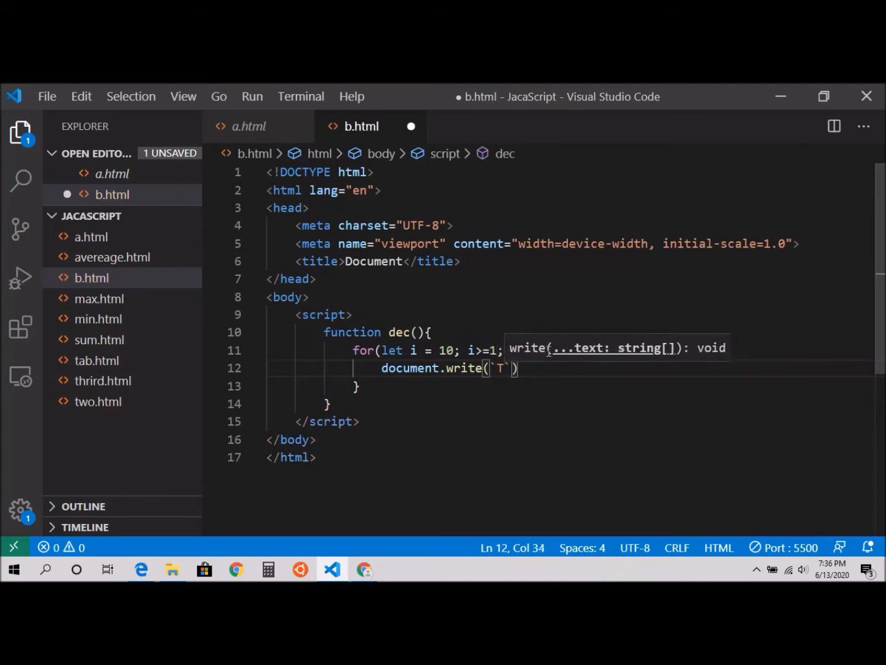
pyautogui.write('The number is')
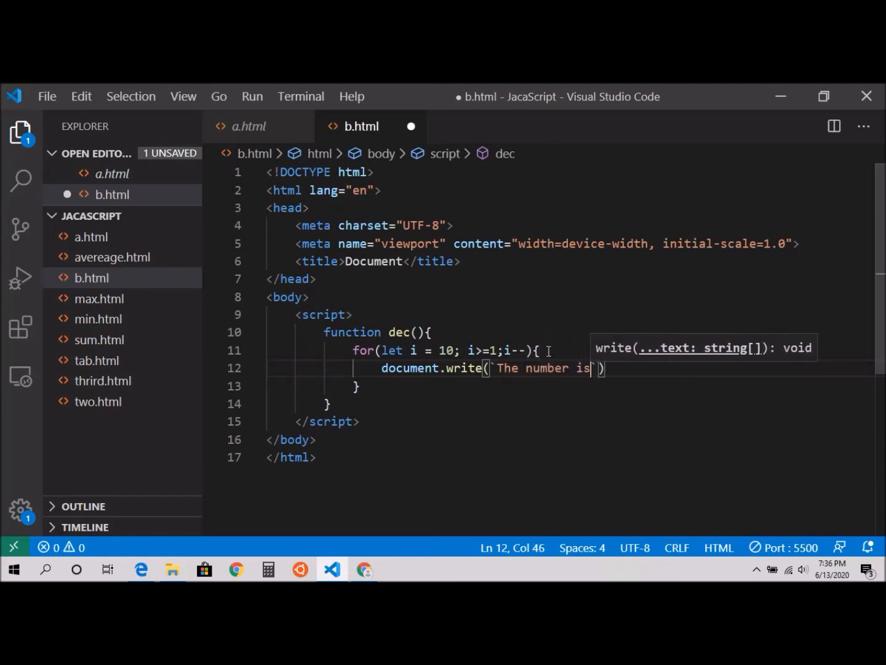
pyautogui.write('${')
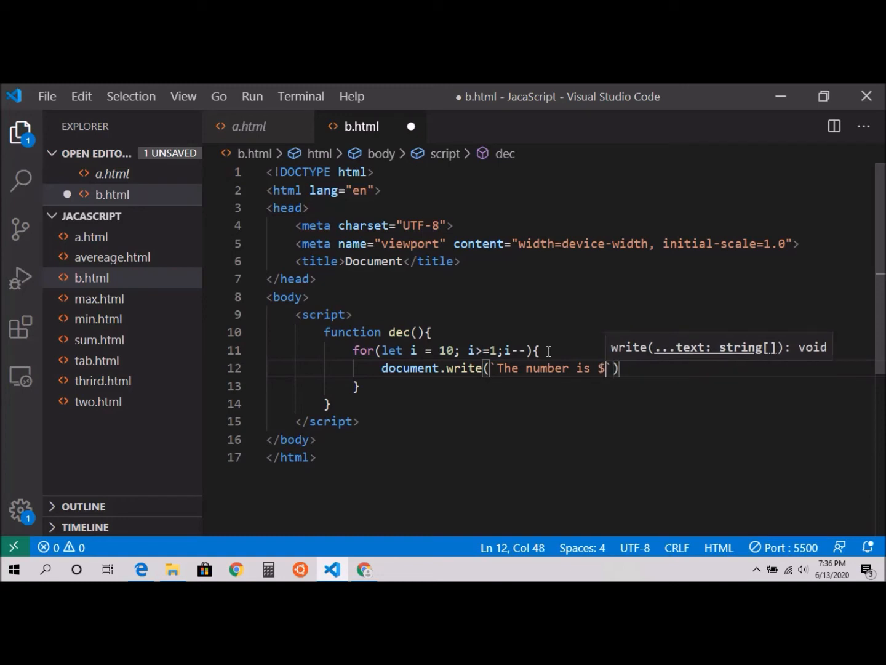
pyautogui.write('{')
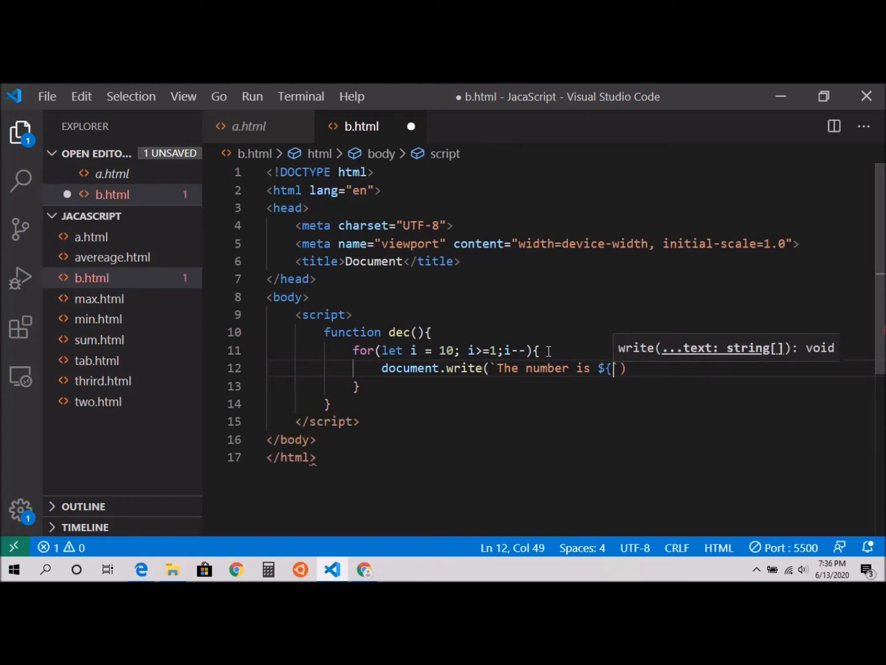
pyautogui.write('}')
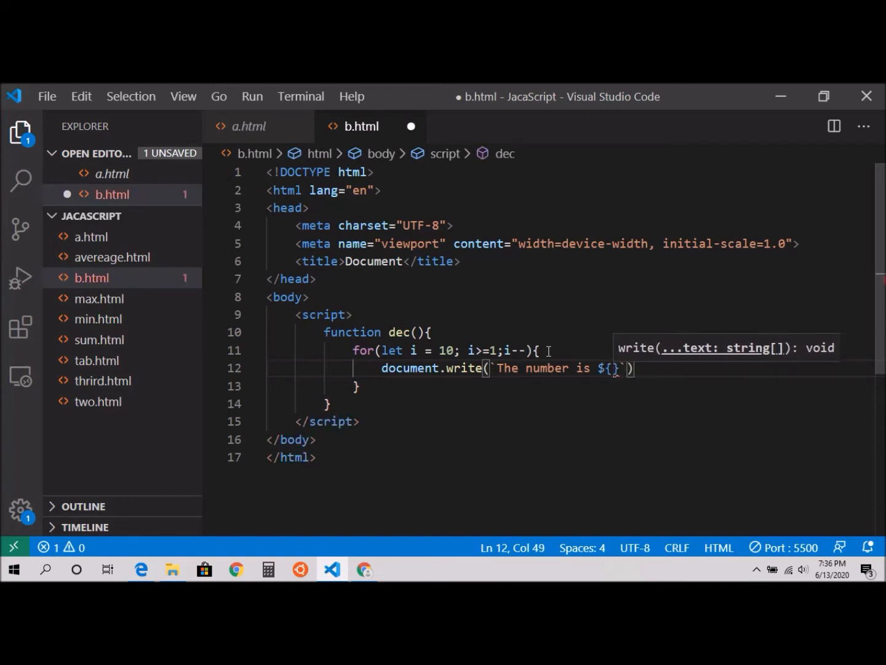
pyautogui.write('i')
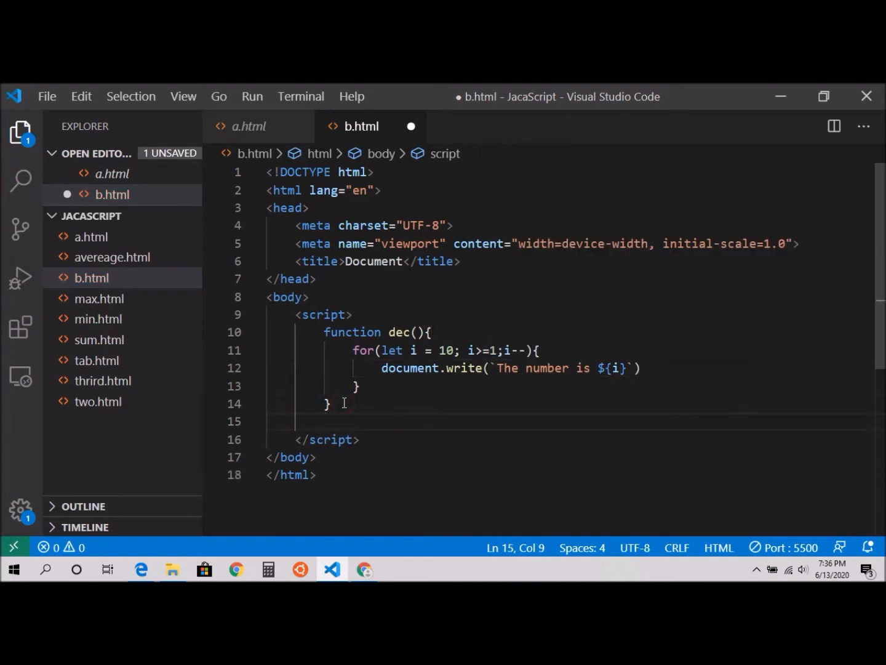
pyautogui.write('dec();')
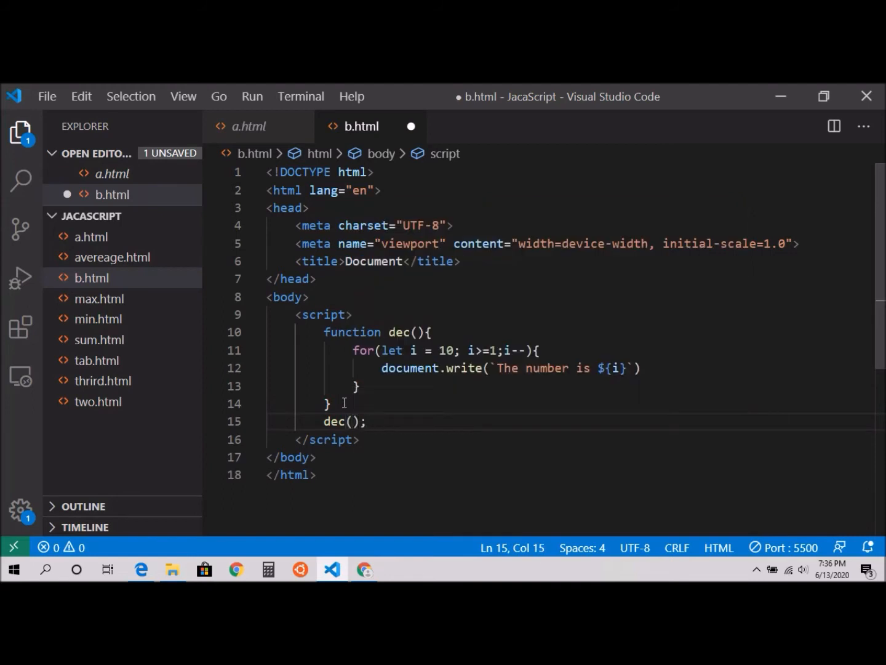
# Save b.html, select the 'The number is ${i}' template string, and bring up preview options.
pyautogui.press('ctrl+s')
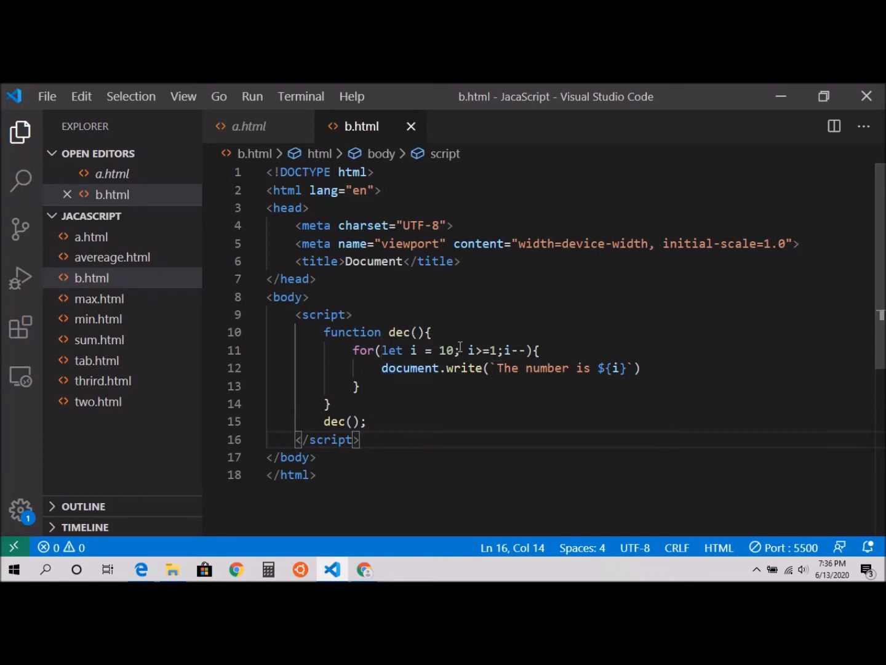
pyautogui.moveTo(410, 350); pyautogui.dragTo(460, 349)
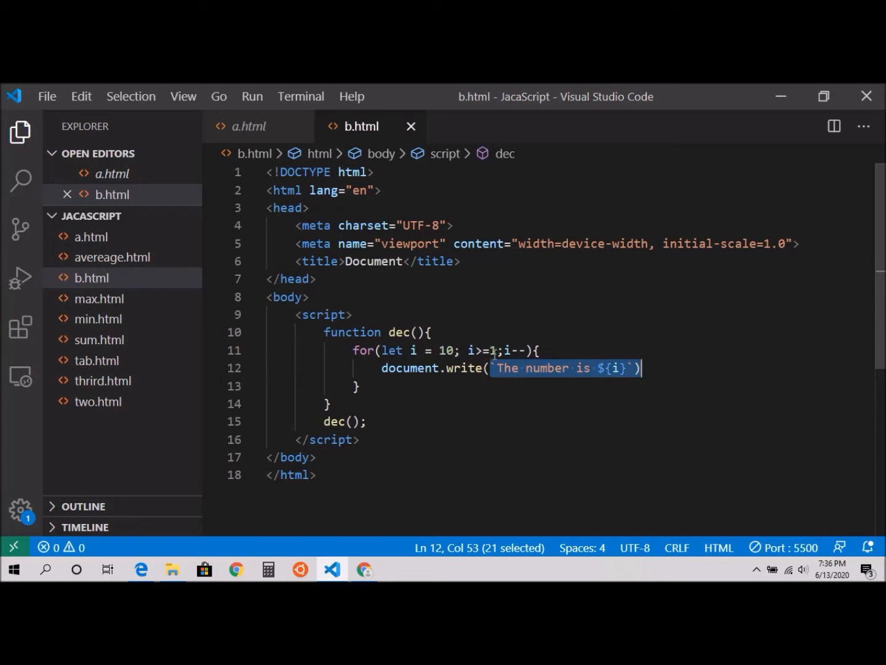
pyautogui.moveTo(484, 351)
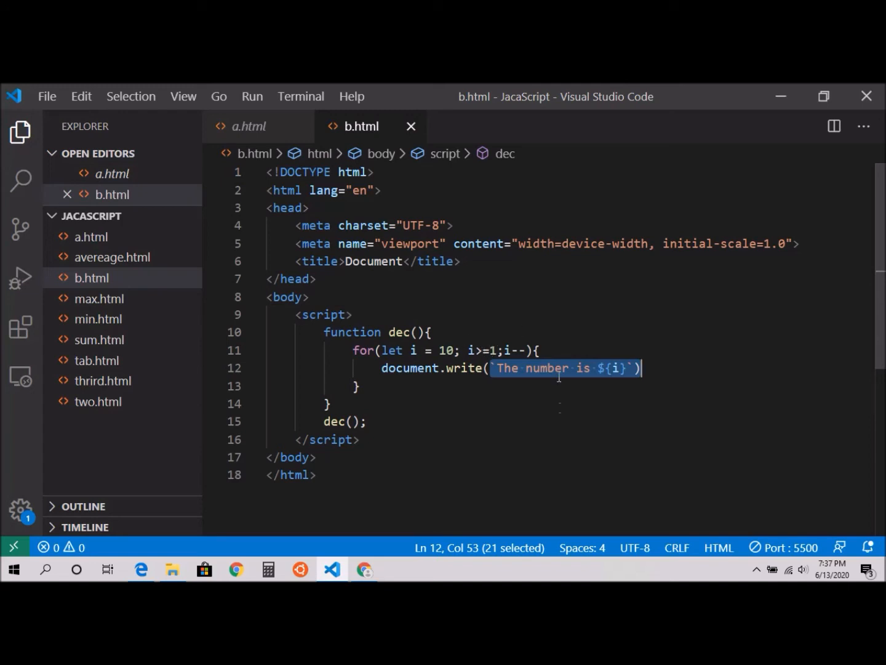
pyautogui.moveTo(403, 409)
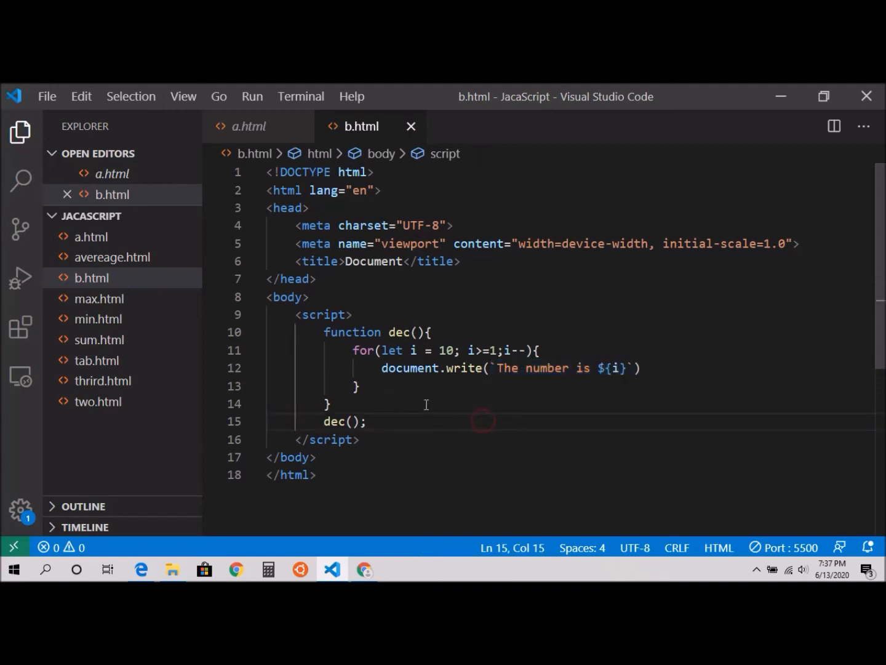
pyautogui.rightClick(91, 278)
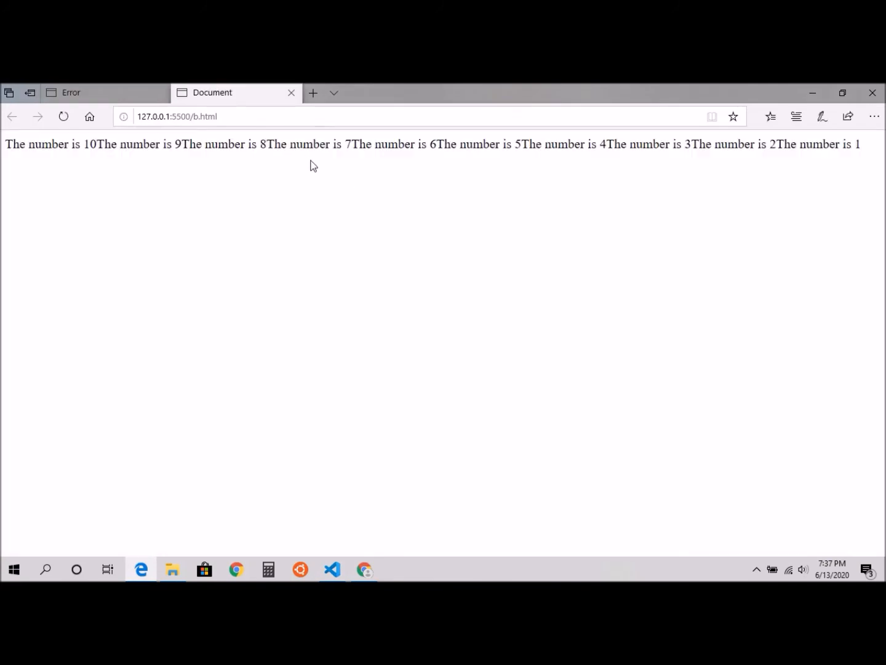
pyautogui.moveTo(104, 174)
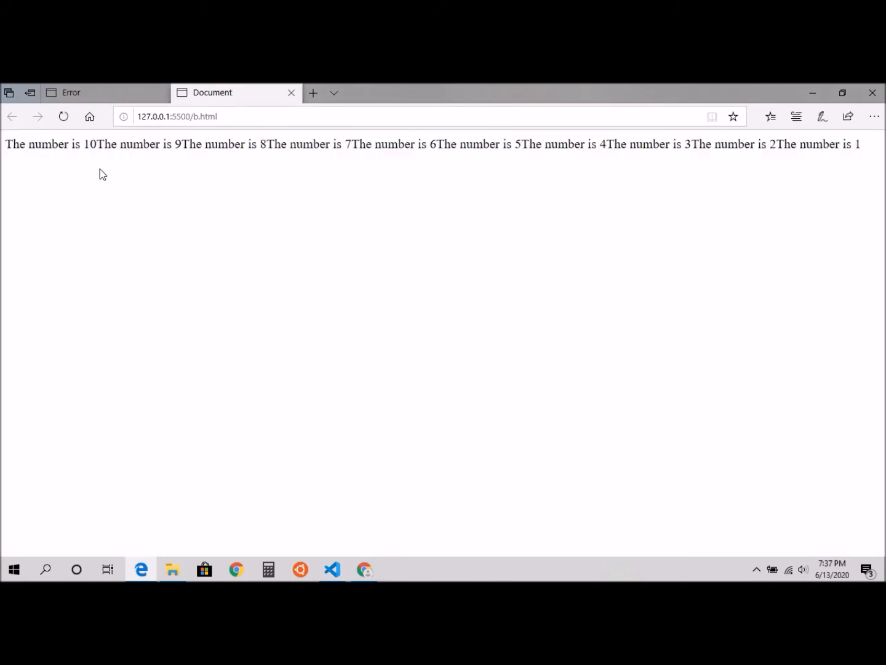
# Back in the editor, append <br> after ${i} so each message prints on its own line.
pyautogui.click(332, 568)
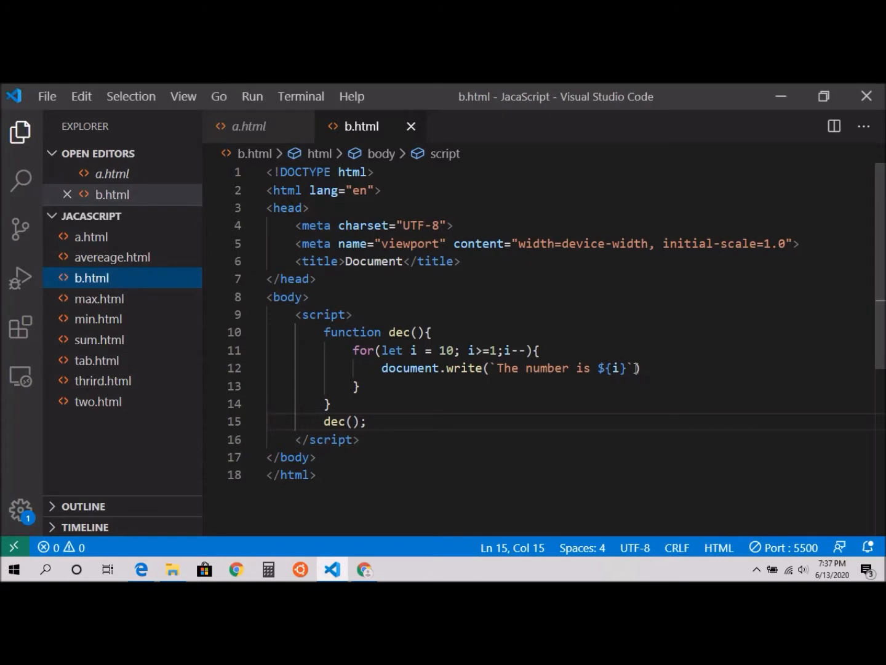
pyautogui.write('}')
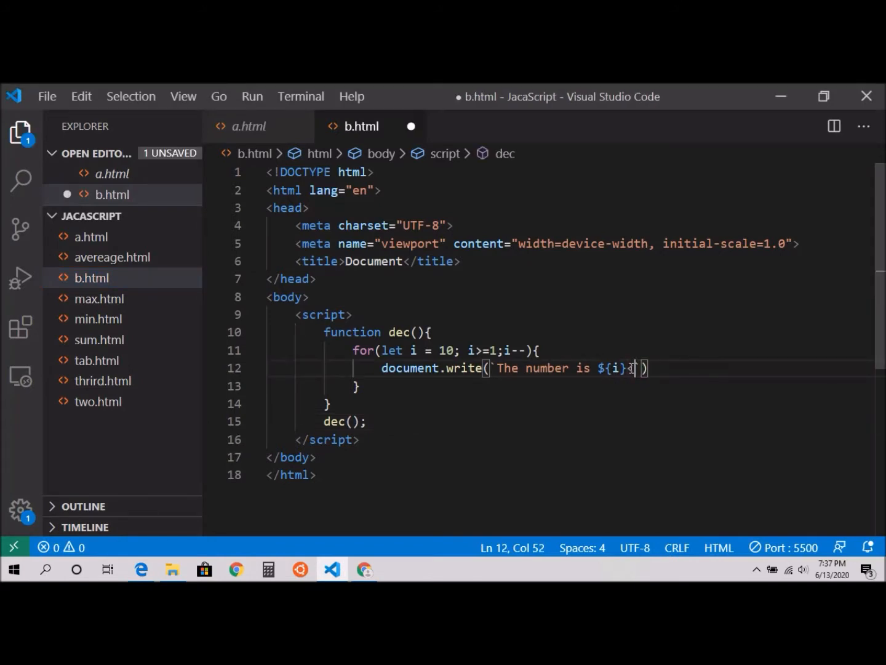
pyautogui.write('<br>')
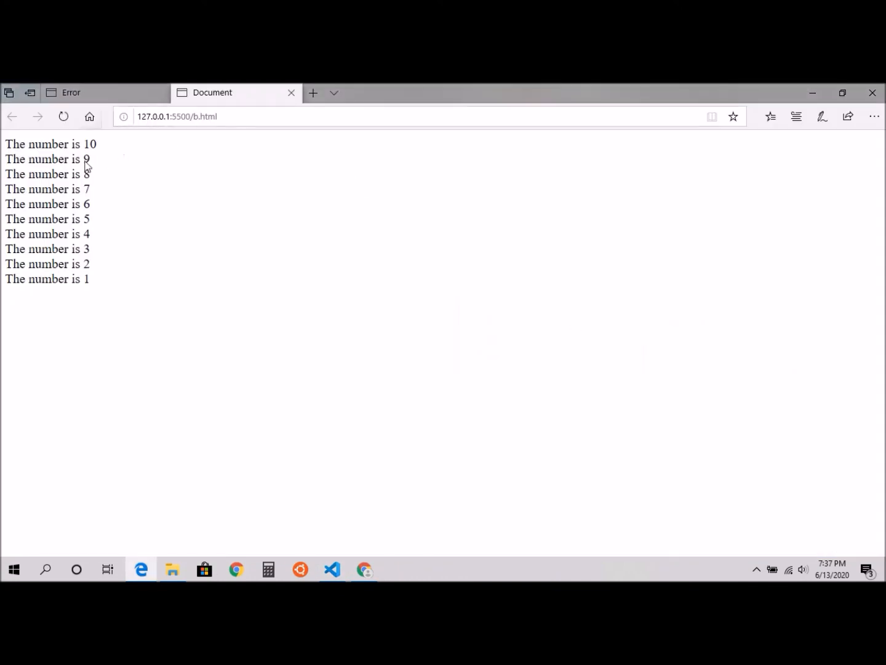
pyautogui.moveTo(93, 196)
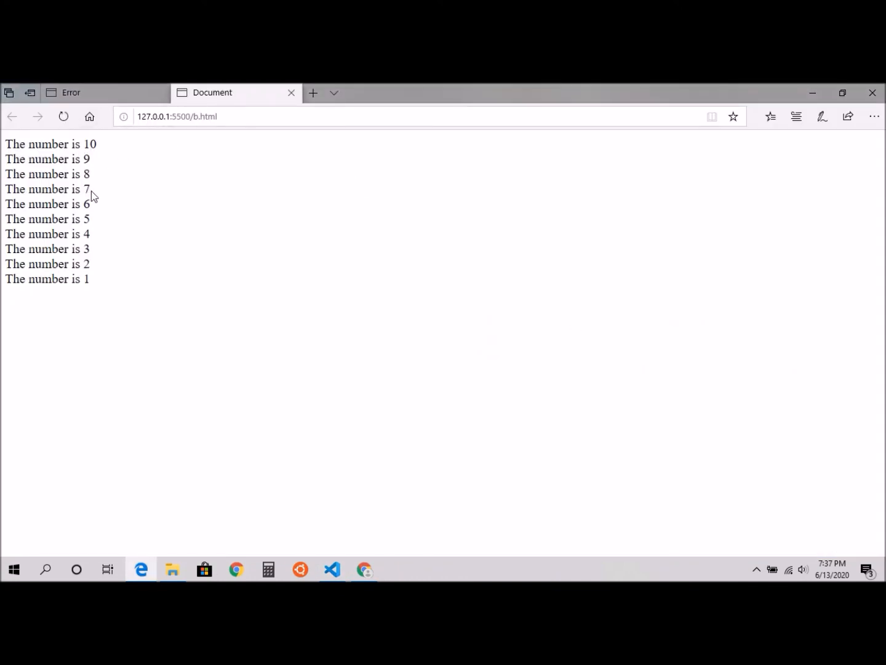
pyautogui.moveTo(96, 295)
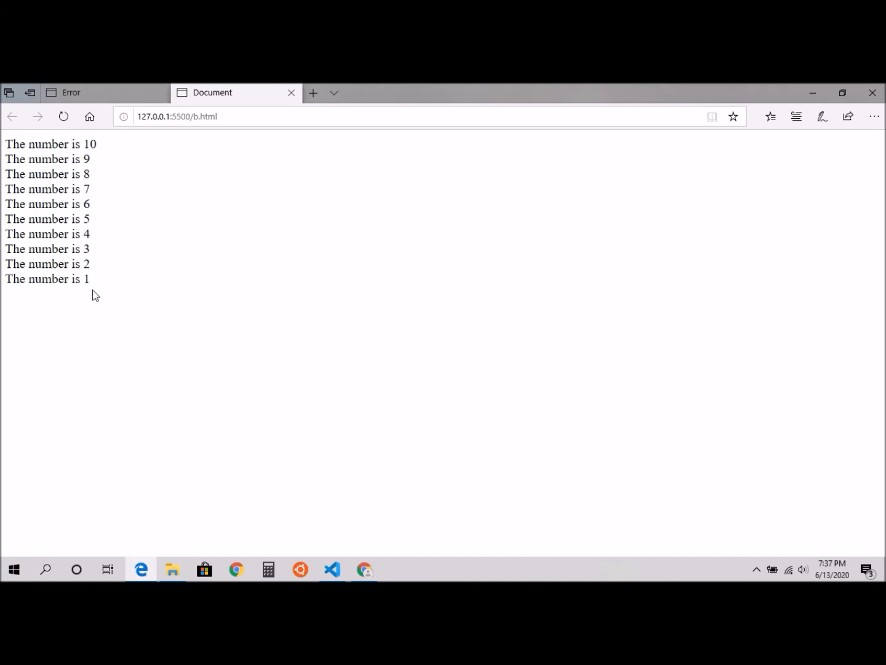
# Return to the code editor after viewing the one-per-line countdown in Edge.
pyautogui.click(332, 569)
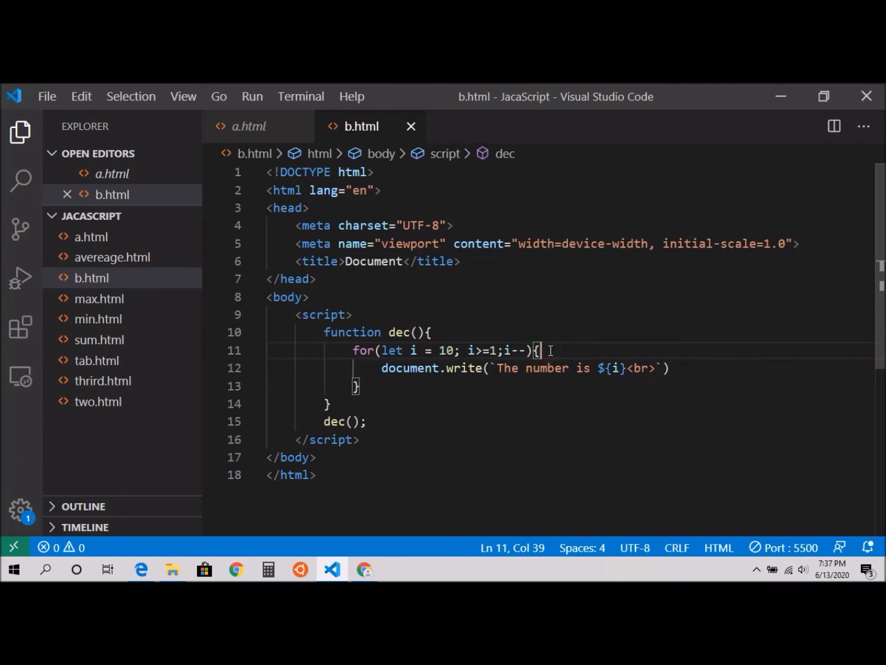
# Insert a blank line at the start of the for loop body above document.write.
pyautogui.press('enter')
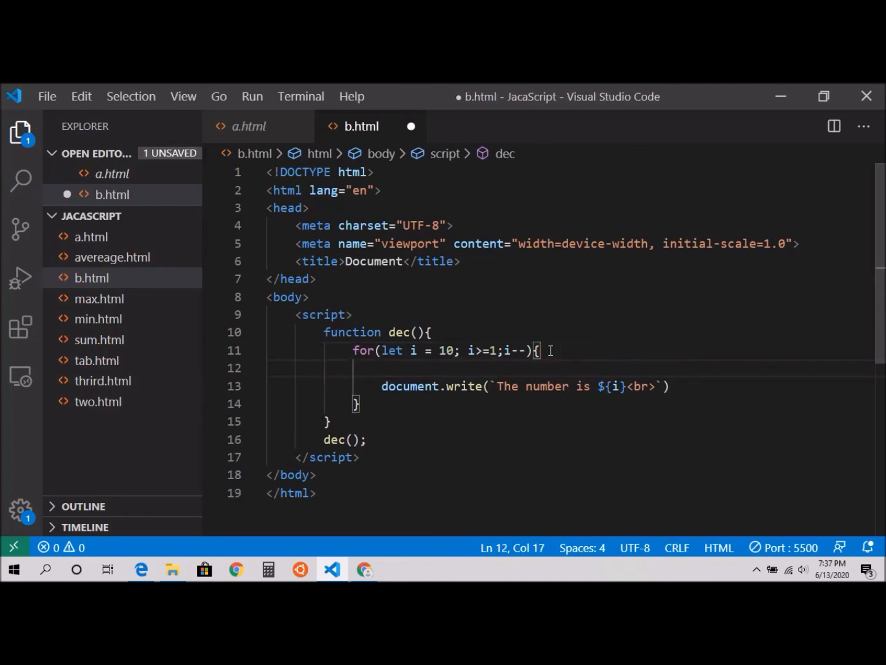